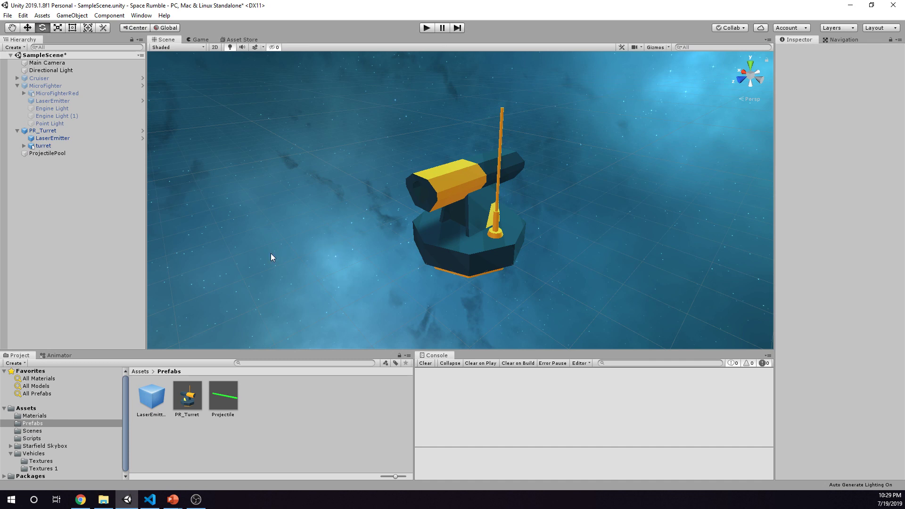
Step: Compare LaserEmitter and the Projectile prefab, ending on ProjectilePool's prefab reference
click(53, 138)
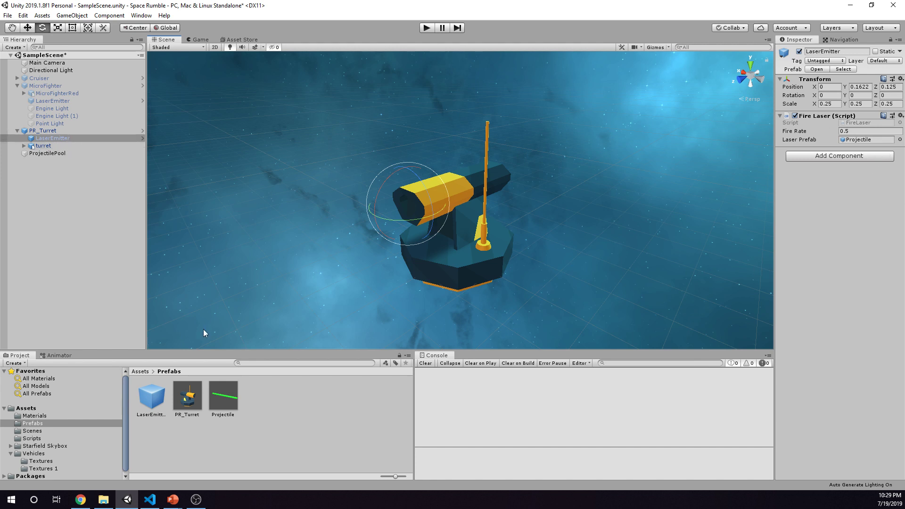
click(222, 395)
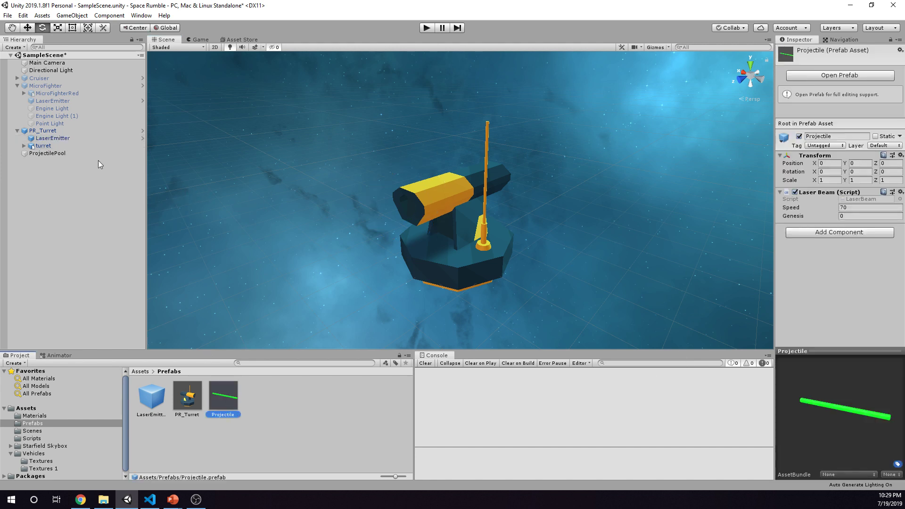
mouse_move(681, 236)
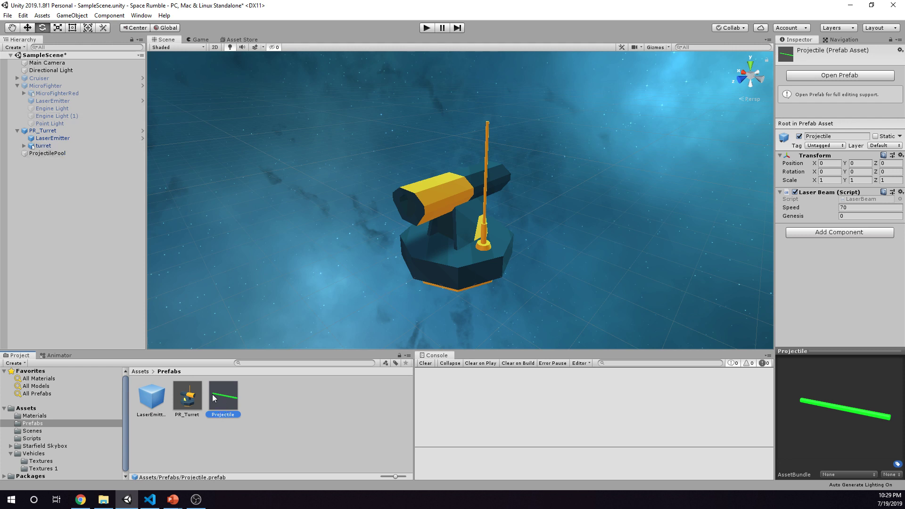
click(53, 138)
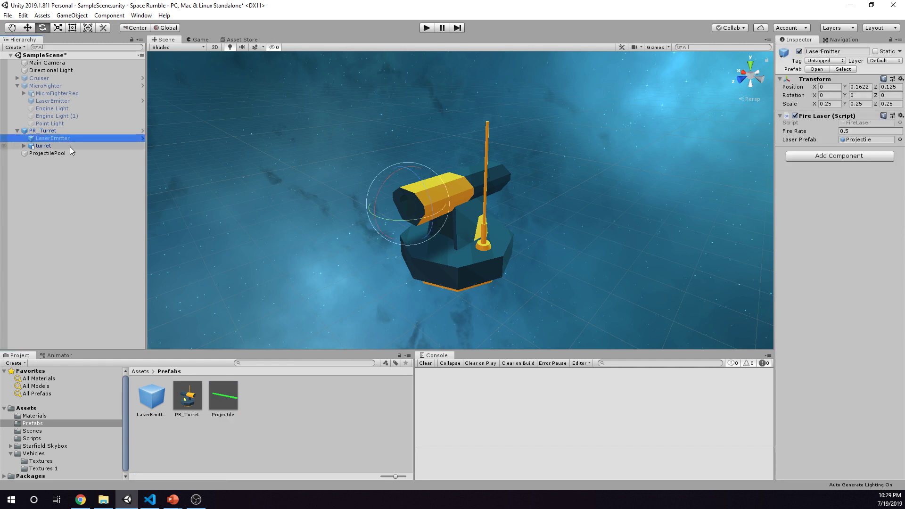
click(222, 395)
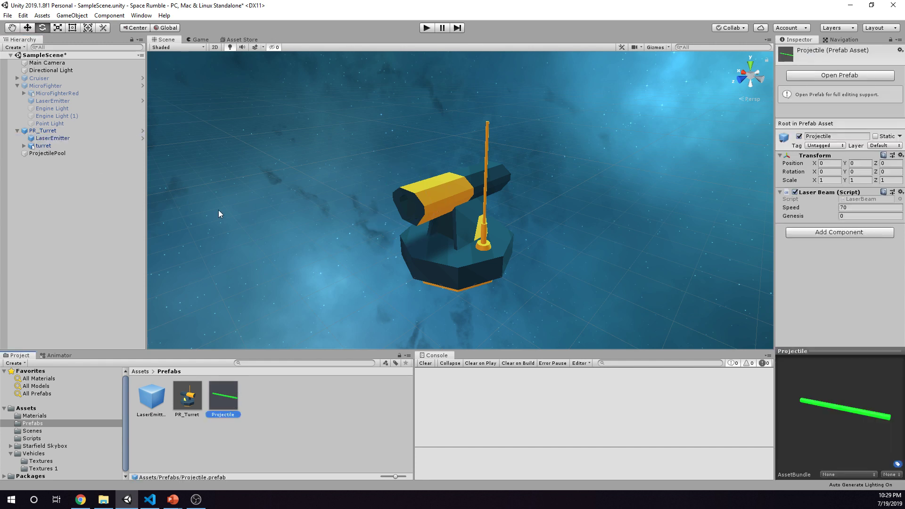
click(47, 153)
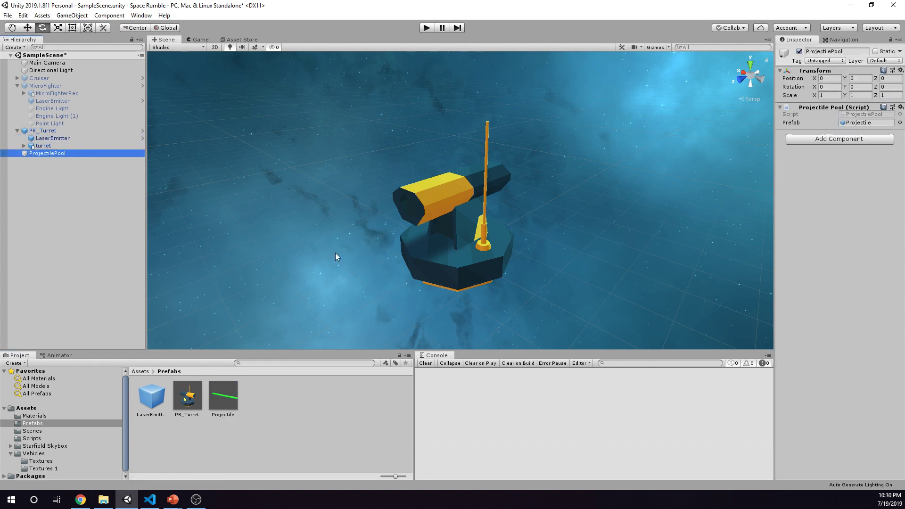
Step: In ProjectilePool.cs, highlight the singleton Instance property and the Awake method
click(150, 500)
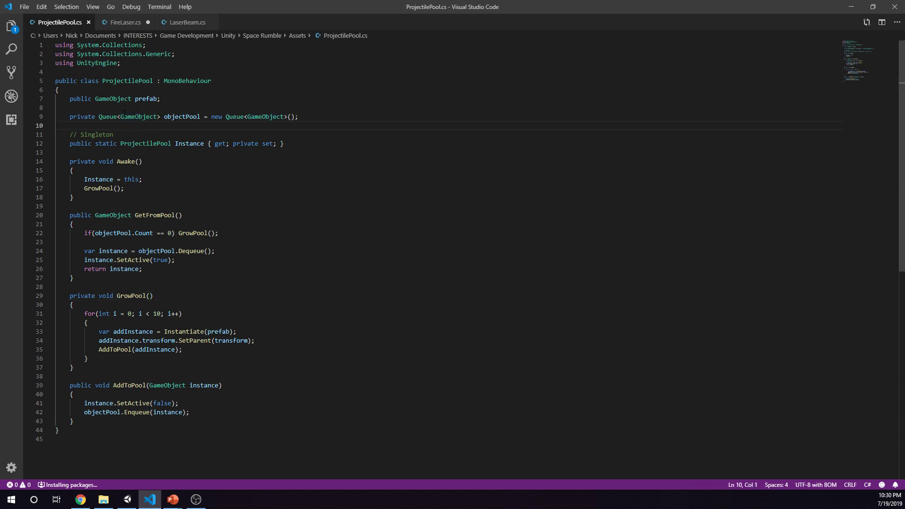
double_click(138, 116)
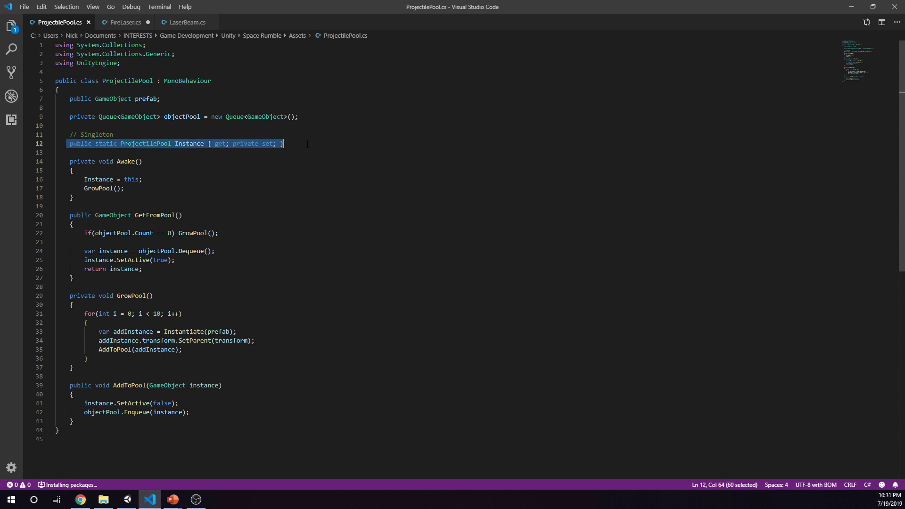
click(61, 153)
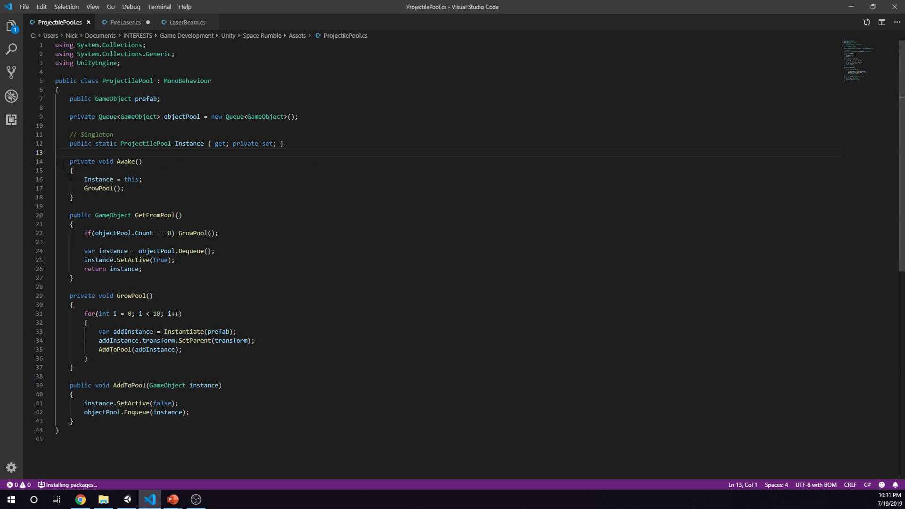
click(141, 179)
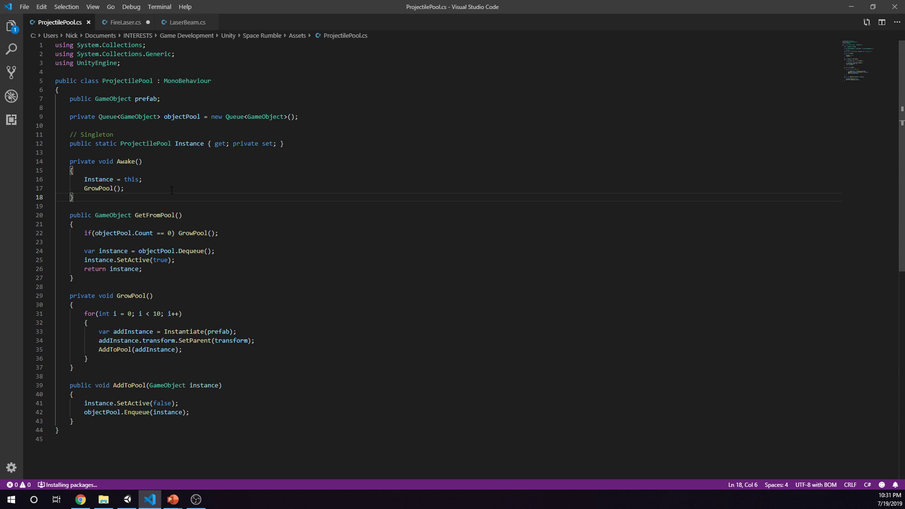
mouse_move(240, 233)
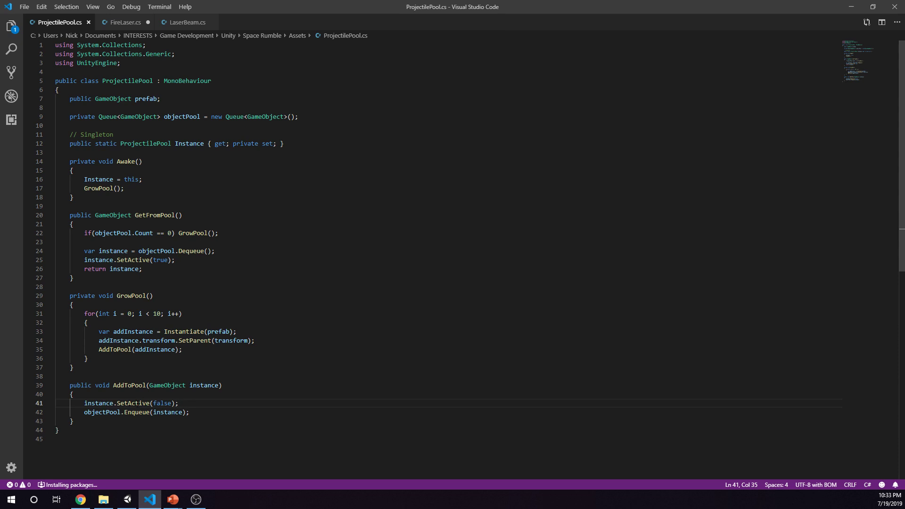
mouse_move(101, 36)
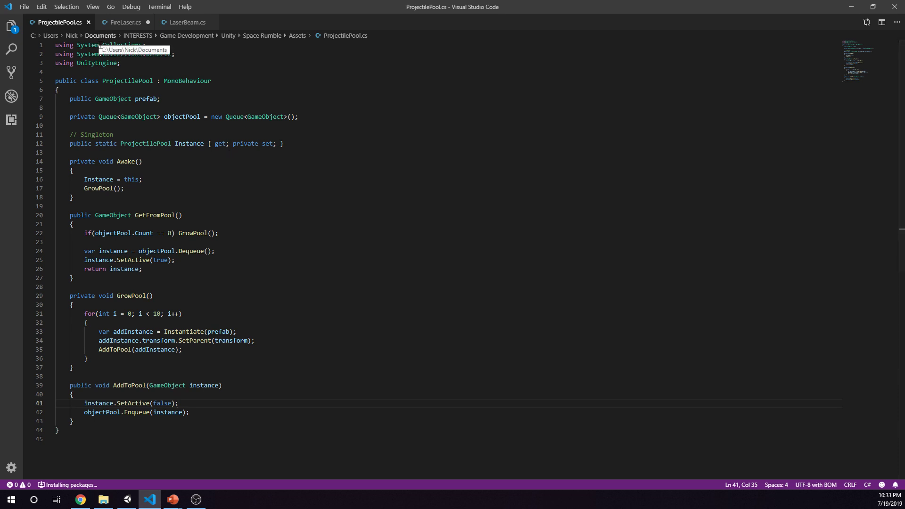
Step: In FireLaser.cs, set the pooled laser's position and rotation from the turret's transform
click(124, 22)
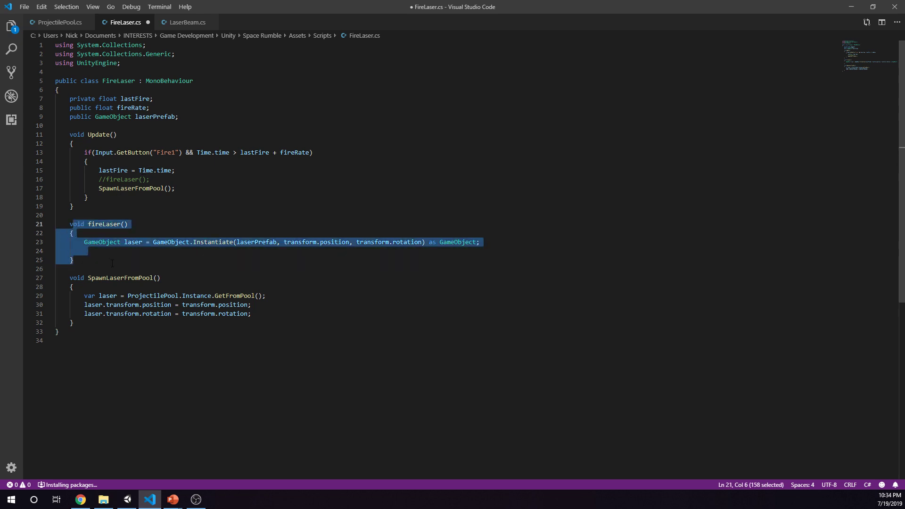
click(73, 260)
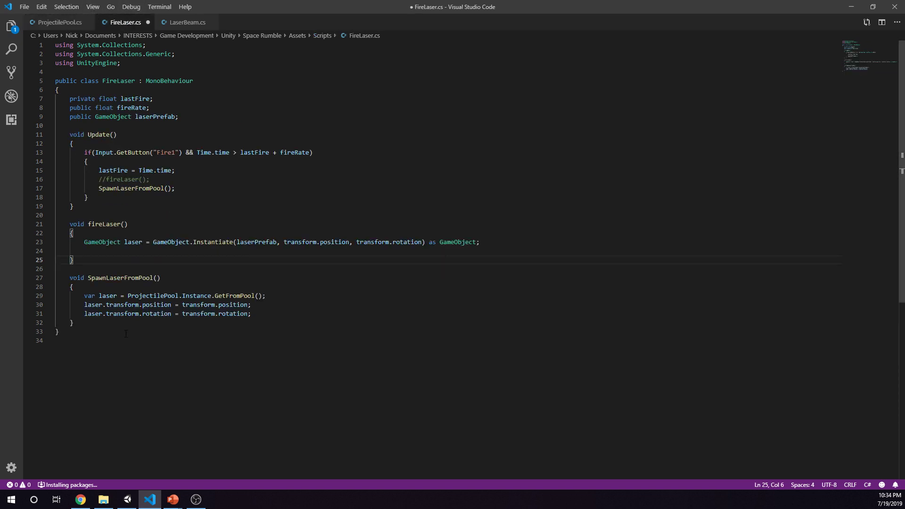
double_click(93, 305)
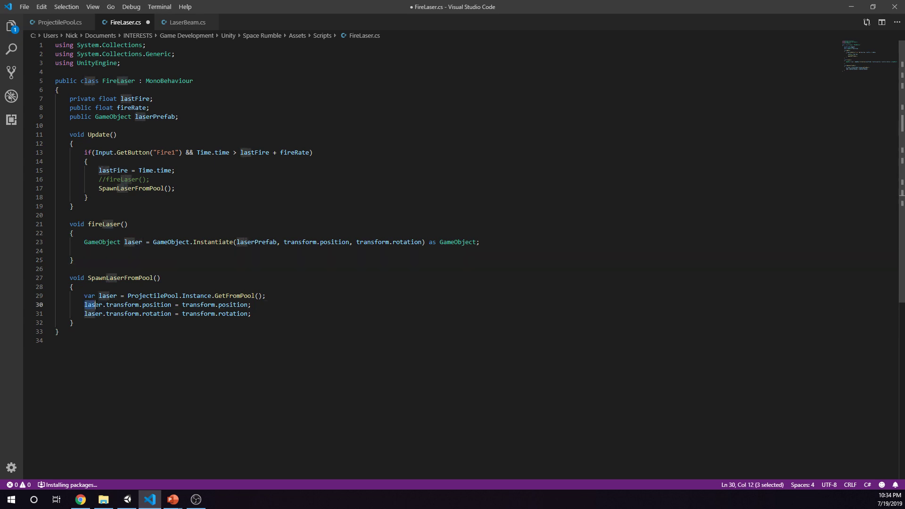
click(266, 296)
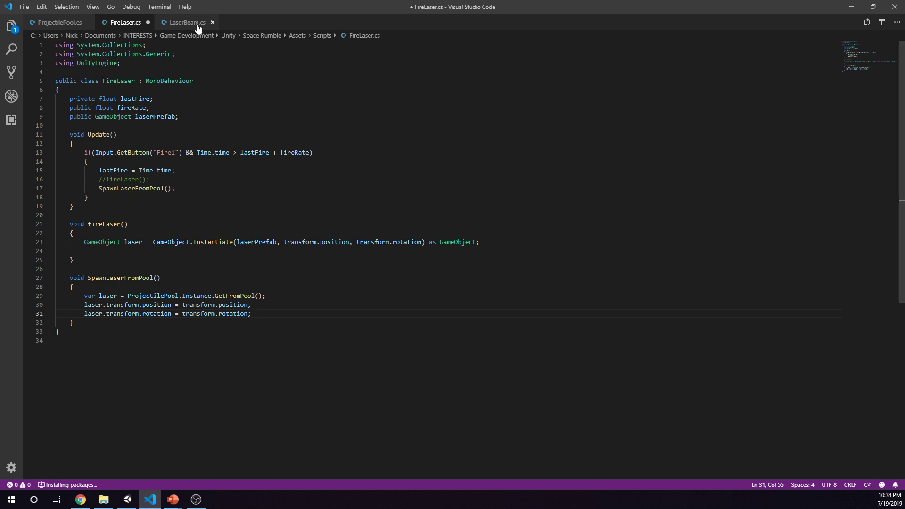
Step: In LaserBeam.cs, highlight OnEnable resetting genesis and the lines that return it to the pool
click(185, 22)
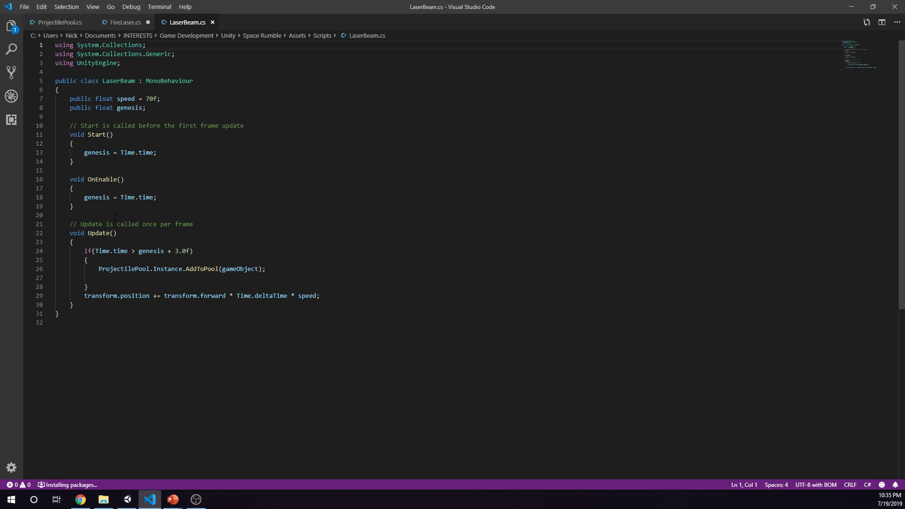
drag(70, 179, 73, 206)
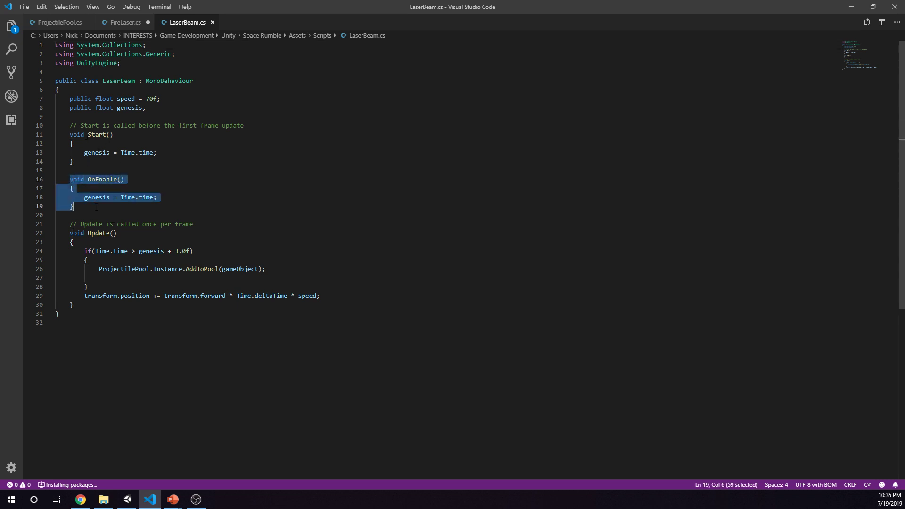
click(75, 206)
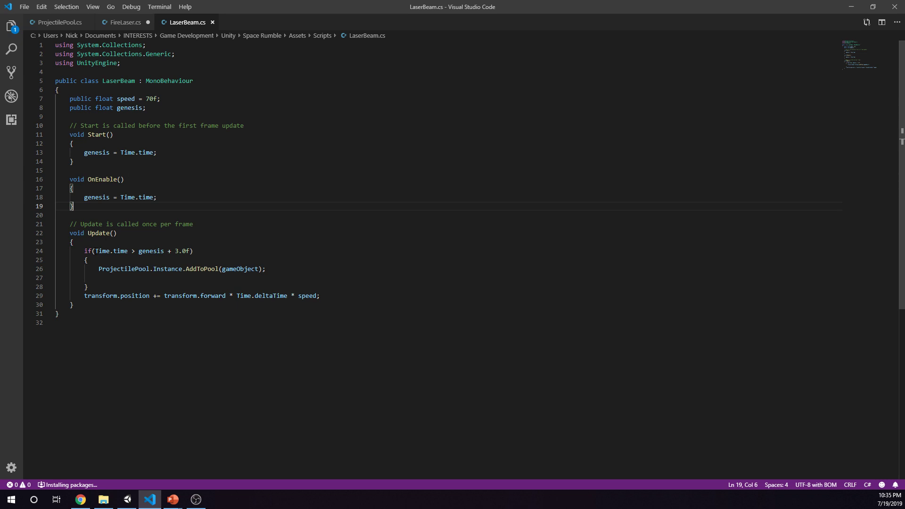
drag(139, 250, 192, 250)
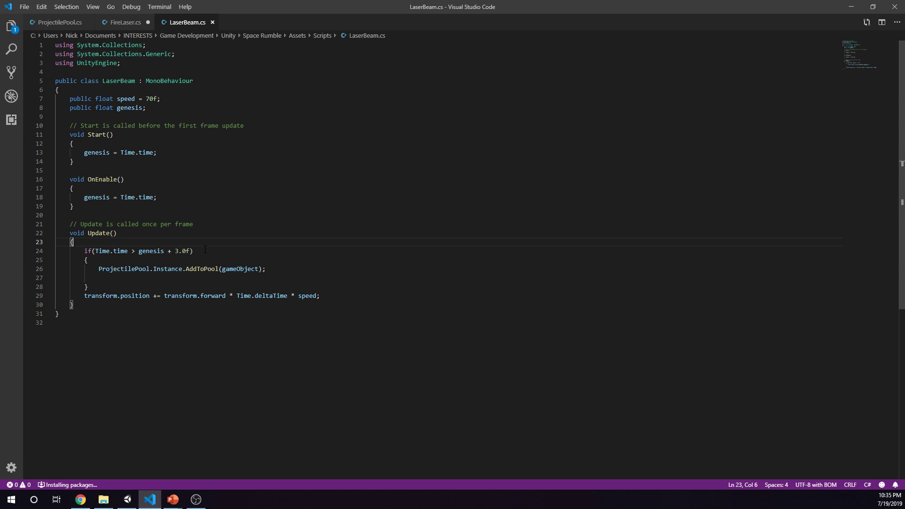
drag(84, 197, 157, 197)
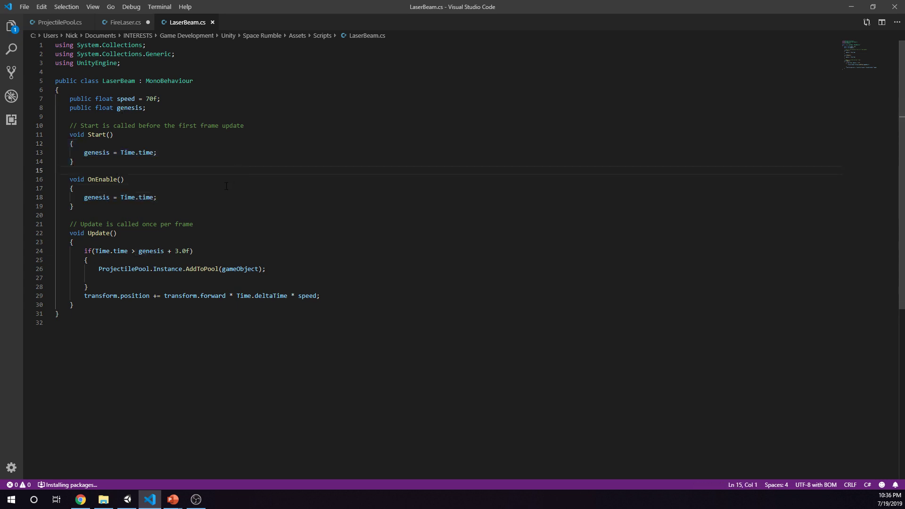
mouse_move(108, 222)
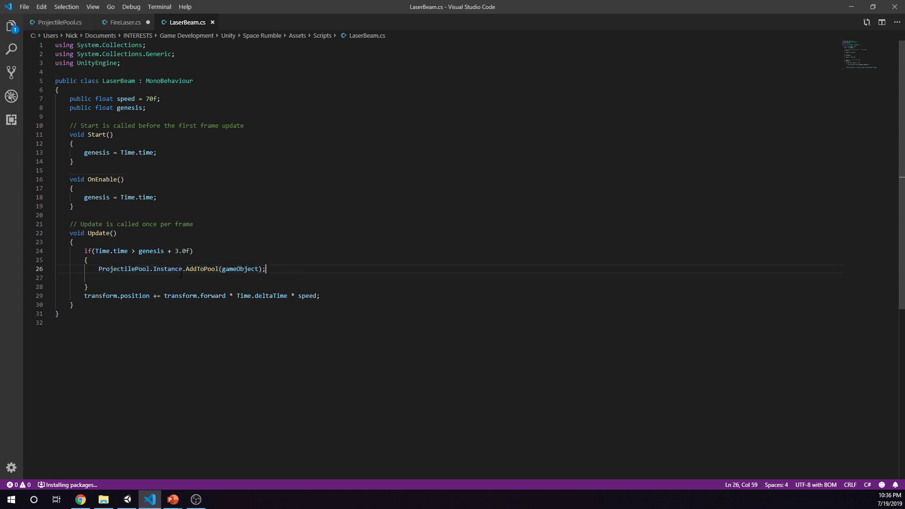
drag(98, 269, 265, 269)
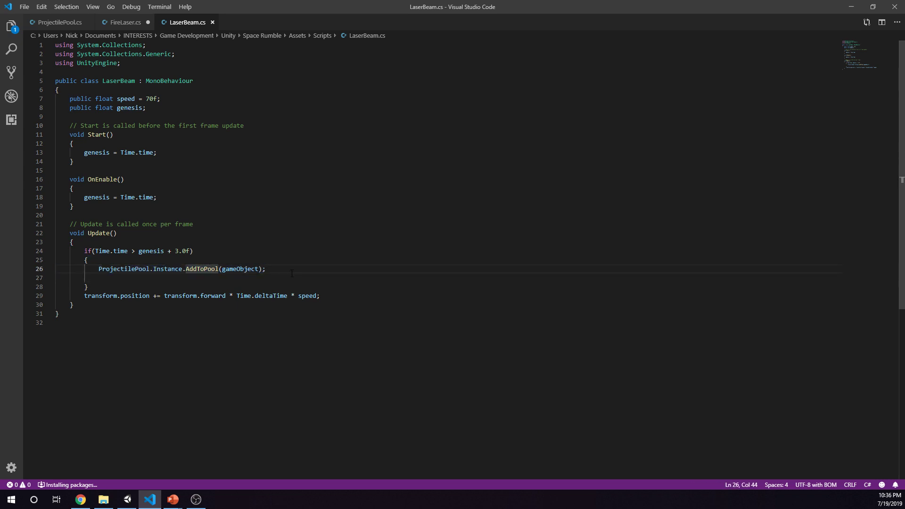
mouse_move(375, 186)
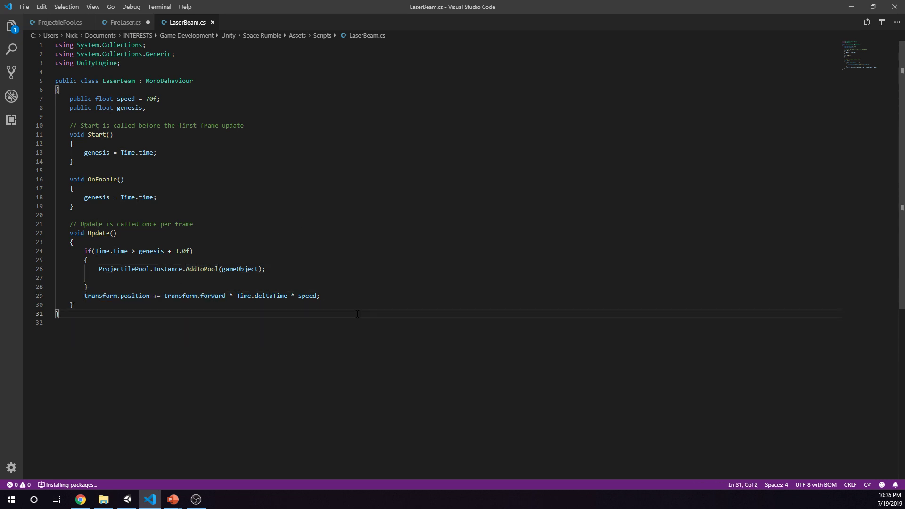
mouse_move(260, 403)
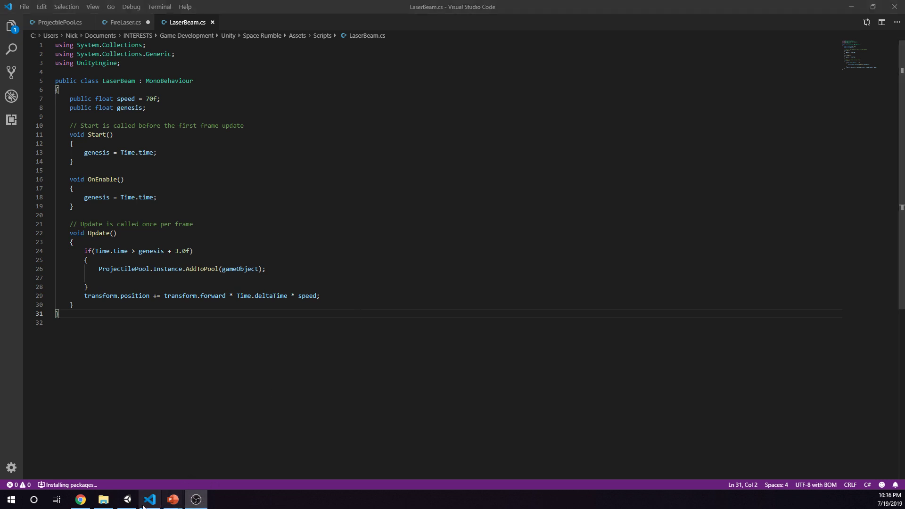
Step: Back in Unity, select ProjectilePool and enter play mode to watch Projectile clones spawn
click(126, 499)
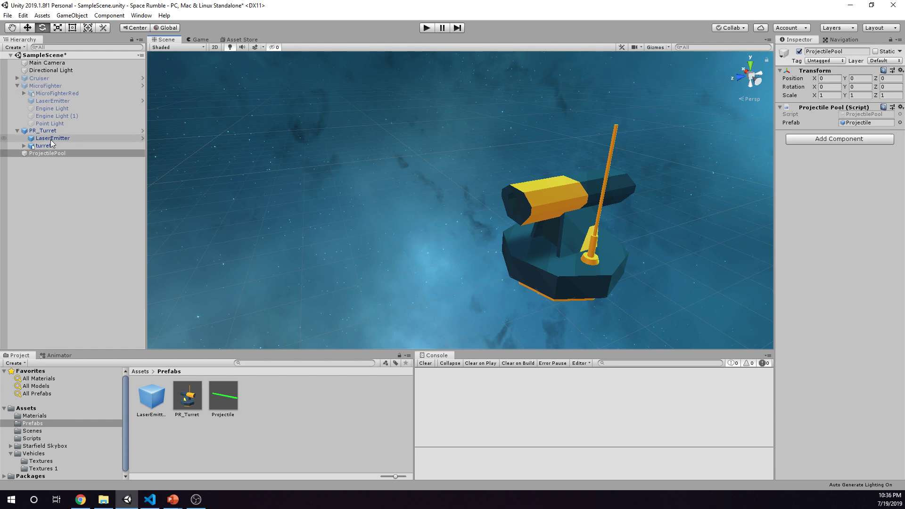
click(47, 153)
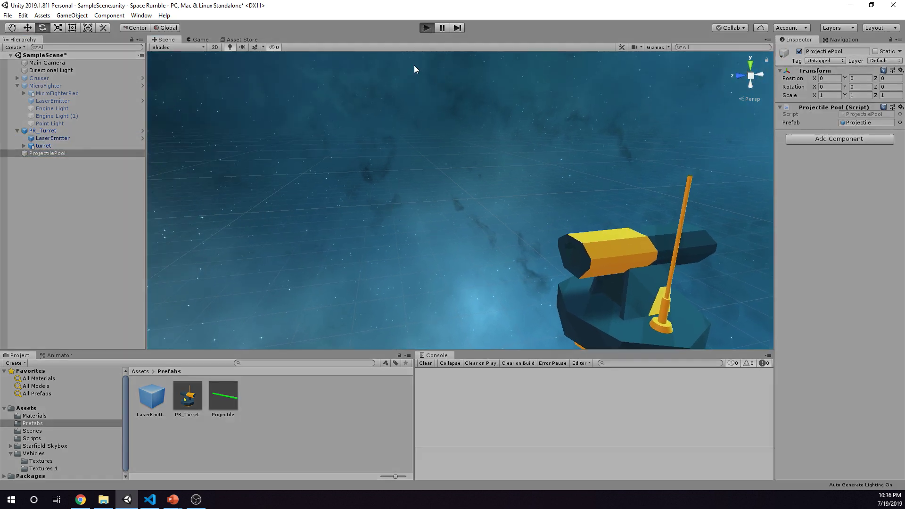
click(426, 27)
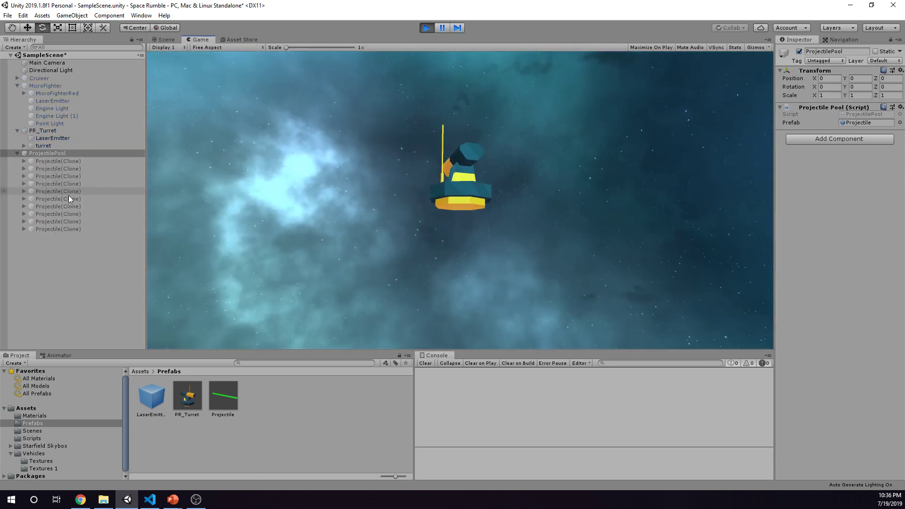